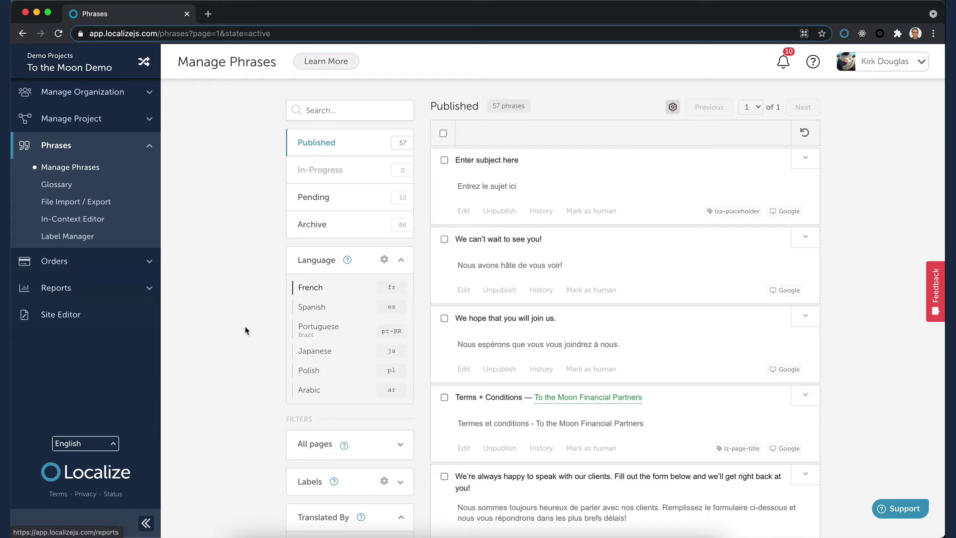
Step: Show the Spanish translations of the published phrases via the Language panel
{"action": "left_click", "coordinate": [311, 307]}
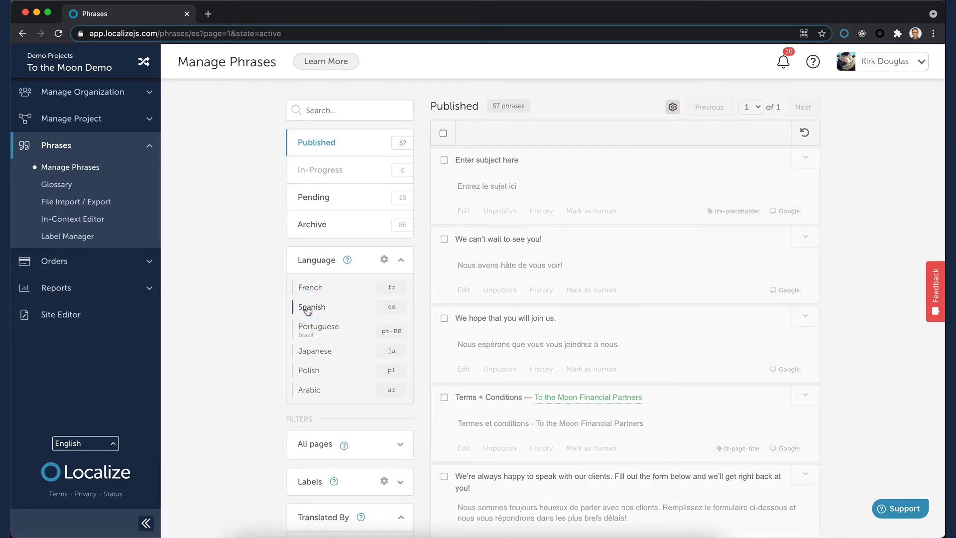
{"action": "left_click", "coordinate": [310, 307]}
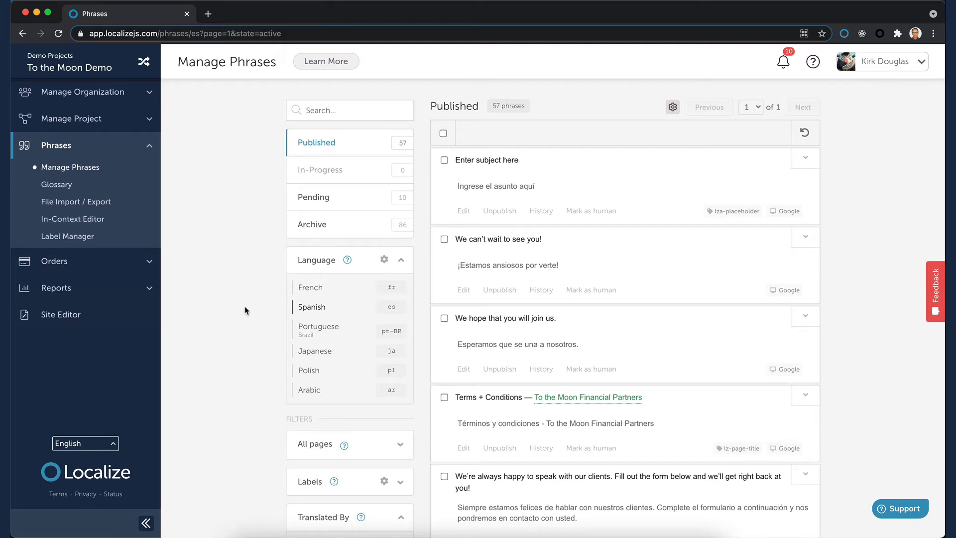
{"action": "mouse_move", "coordinate": [476, 393]}
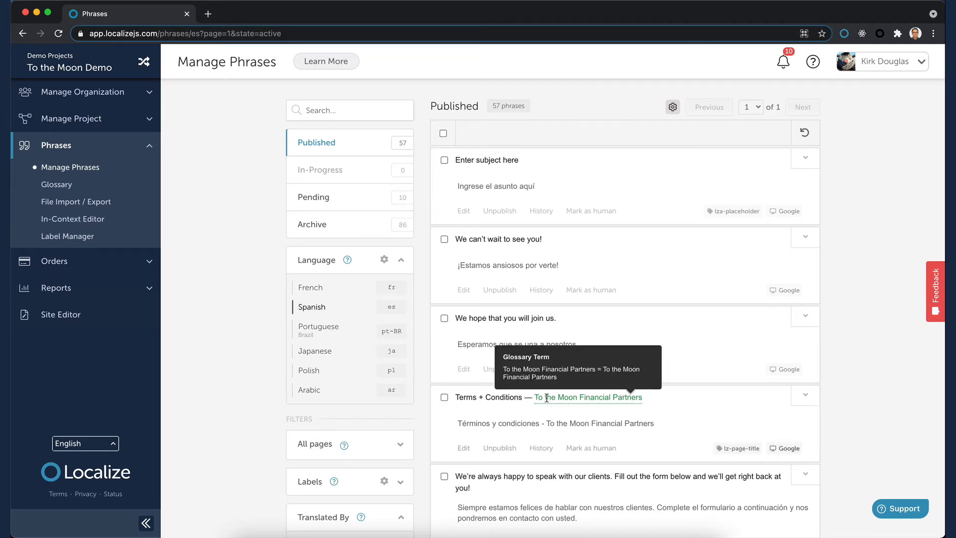
{"action": "mouse_move", "coordinate": [521, 413]}
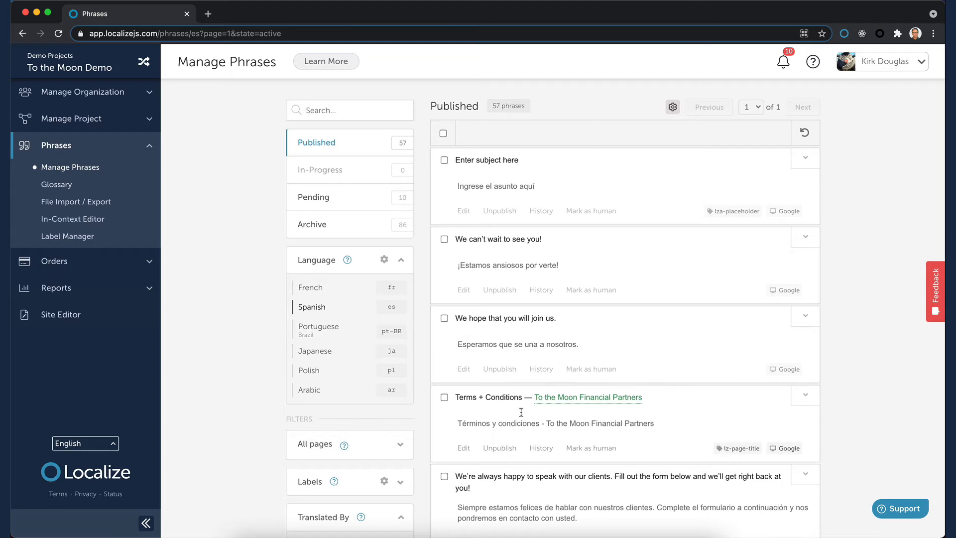
{"action": "mouse_move", "coordinate": [550, 329]}
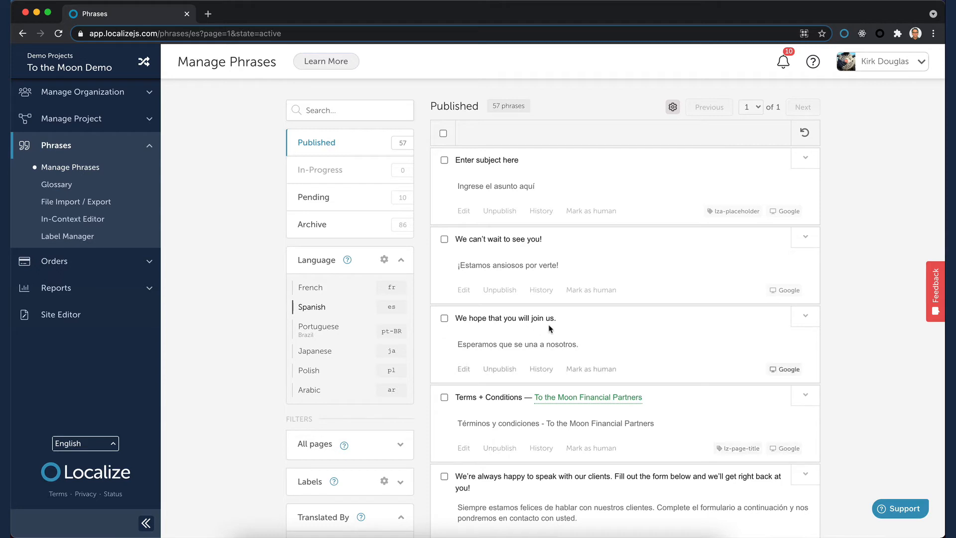
{"action": "mouse_move", "coordinate": [560, 354]}
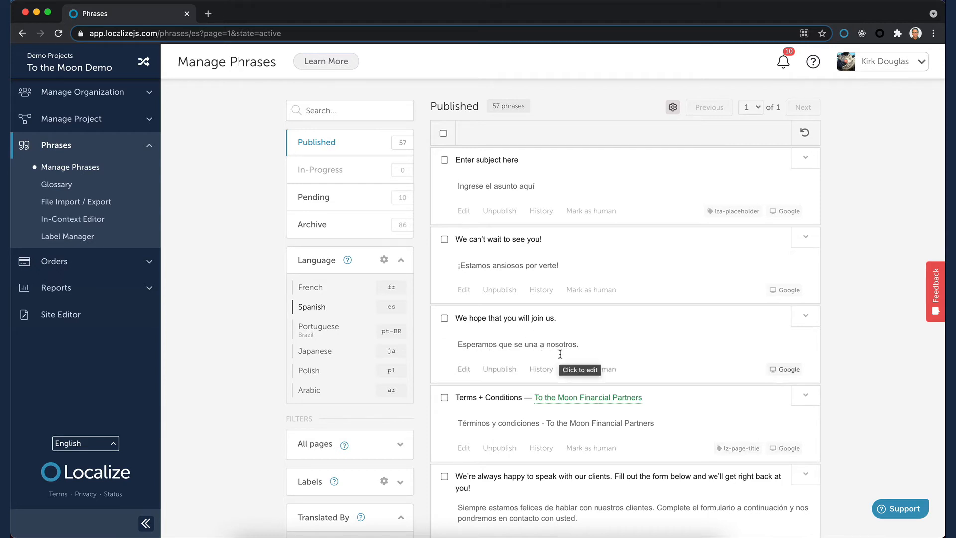
{"action": "mouse_move", "coordinate": [621, 374]}
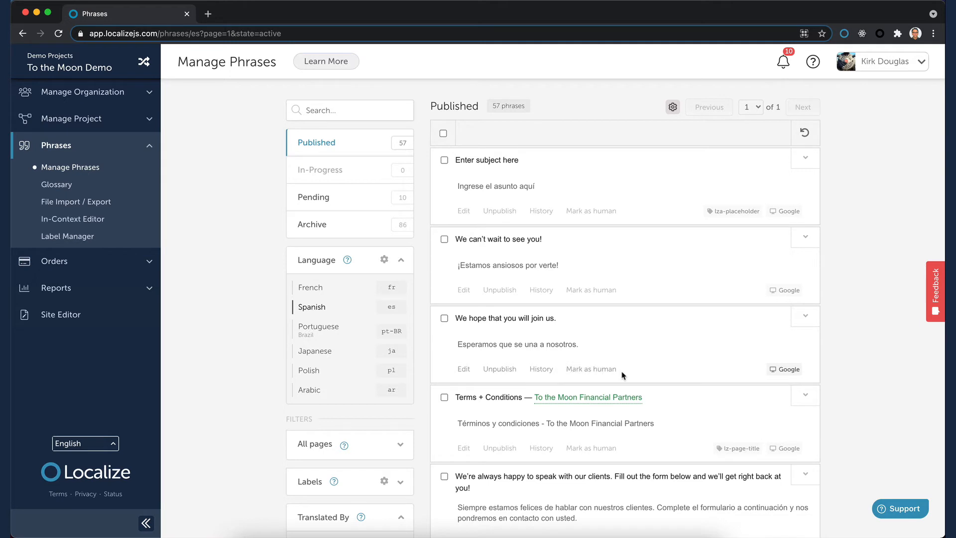
Step: Mark the Spanish translation of "We hope that you will join us." as human-translated
{"action": "left_click", "coordinate": [590, 368]}
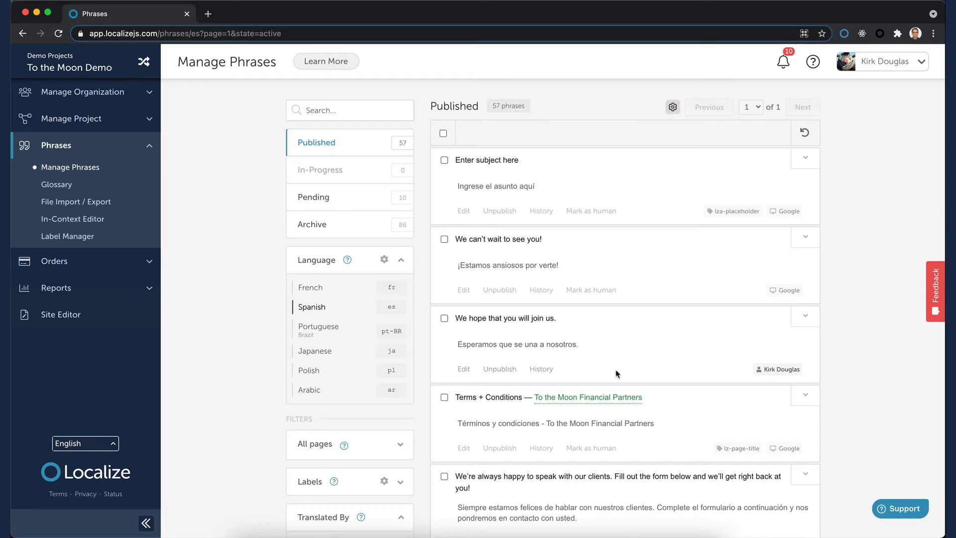
{"action": "mouse_move", "coordinate": [770, 384]}
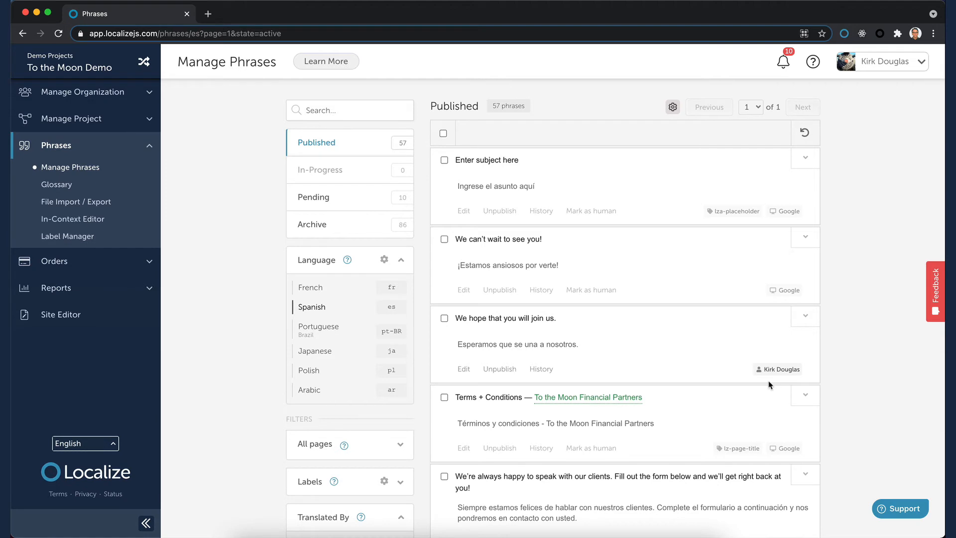
{"action": "mouse_move", "coordinate": [542, 290]}
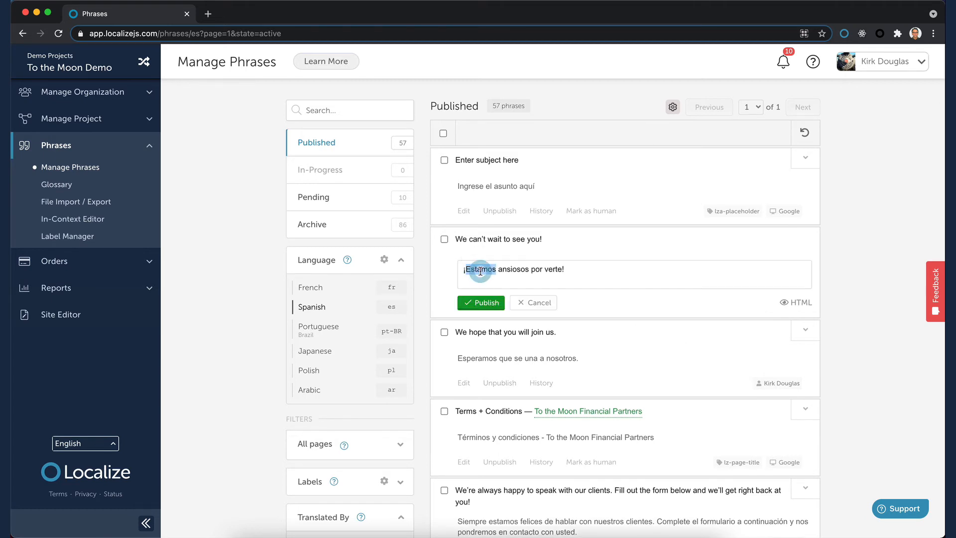
Step: Replace the translation of "We can't wait to see you!" with "¡No podemos esperar a verte!" and publish it
{"action": "triple_click", "coordinate": [514, 269]}
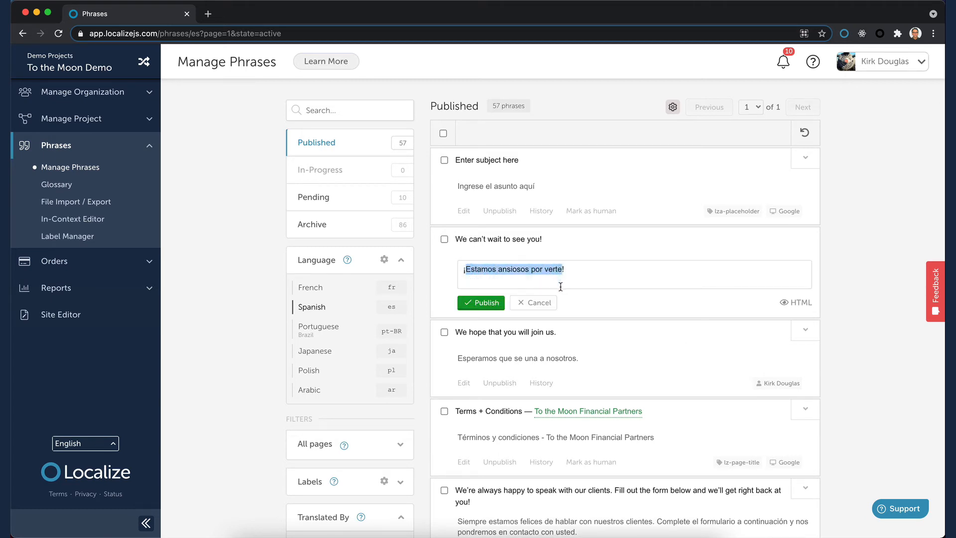
{"action": "type", "text": "¡No podemos esperar!"}
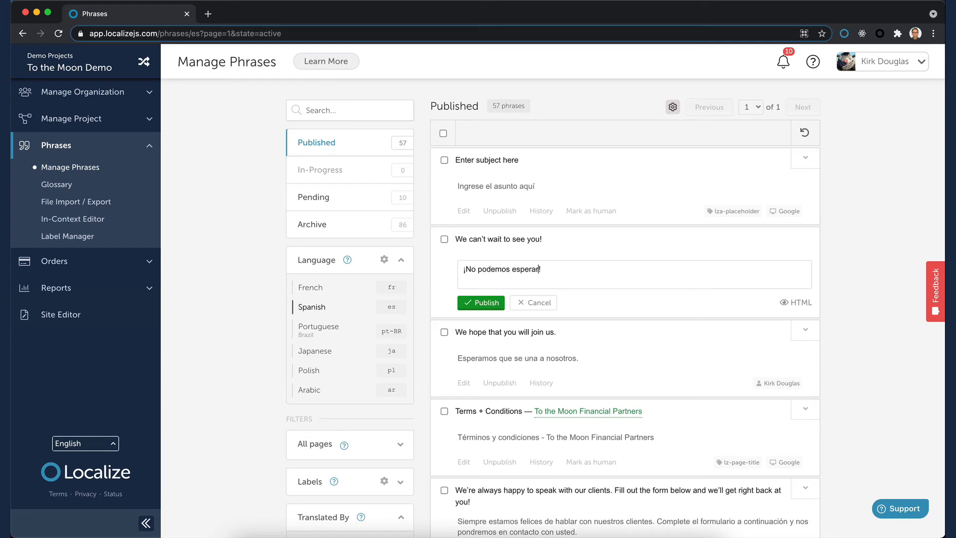
{"action": "type", "text": "a verte"}
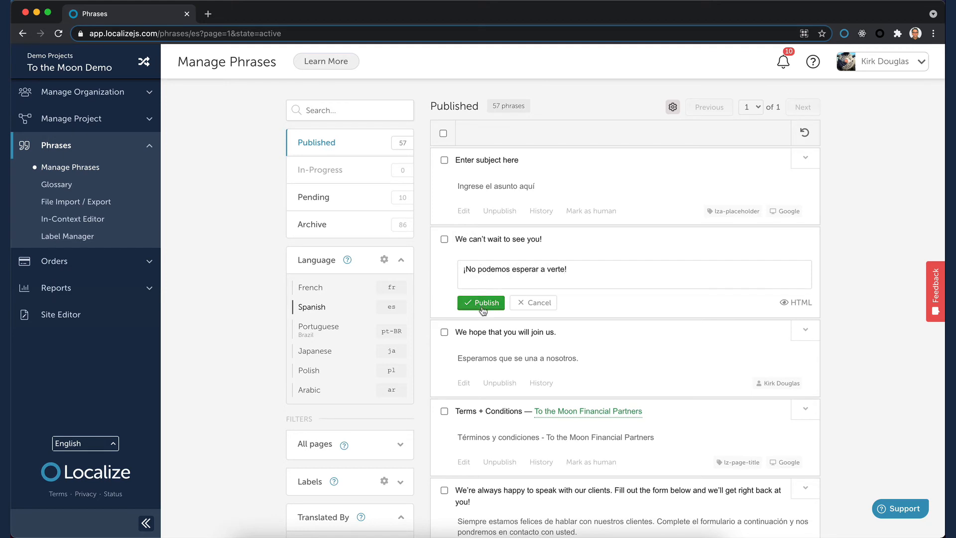
{"action": "left_click", "coordinate": [481, 302]}
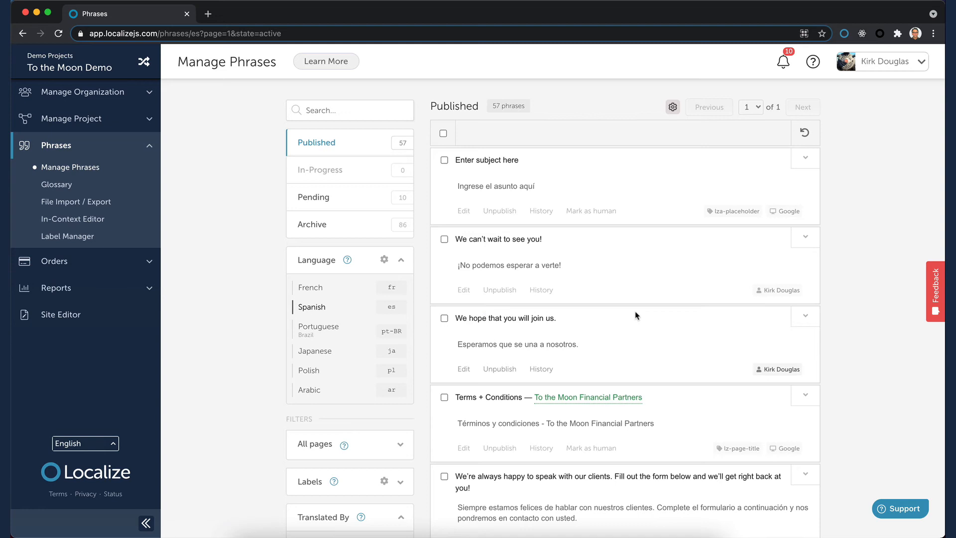
{"action": "mouse_move", "coordinate": [786, 305]}
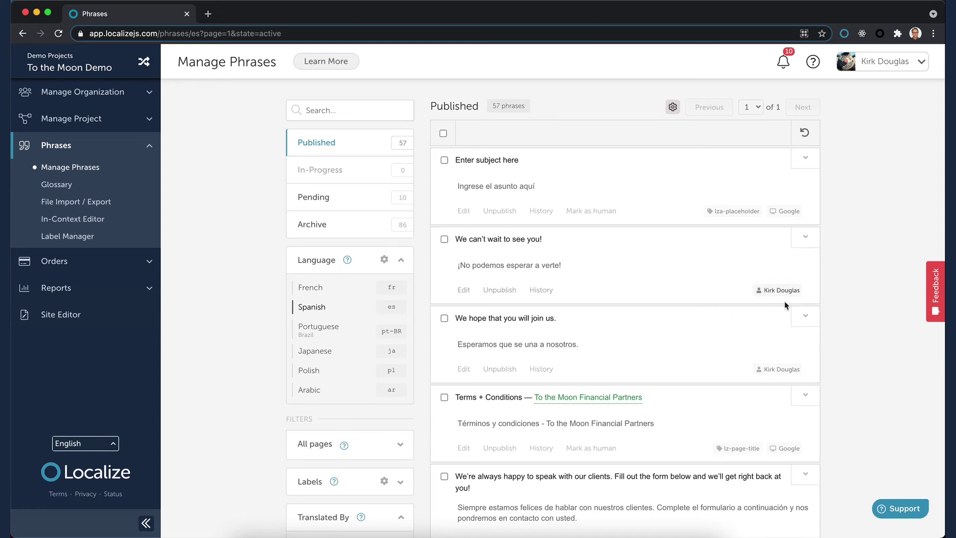
{"action": "mouse_move", "coordinate": [771, 304]}
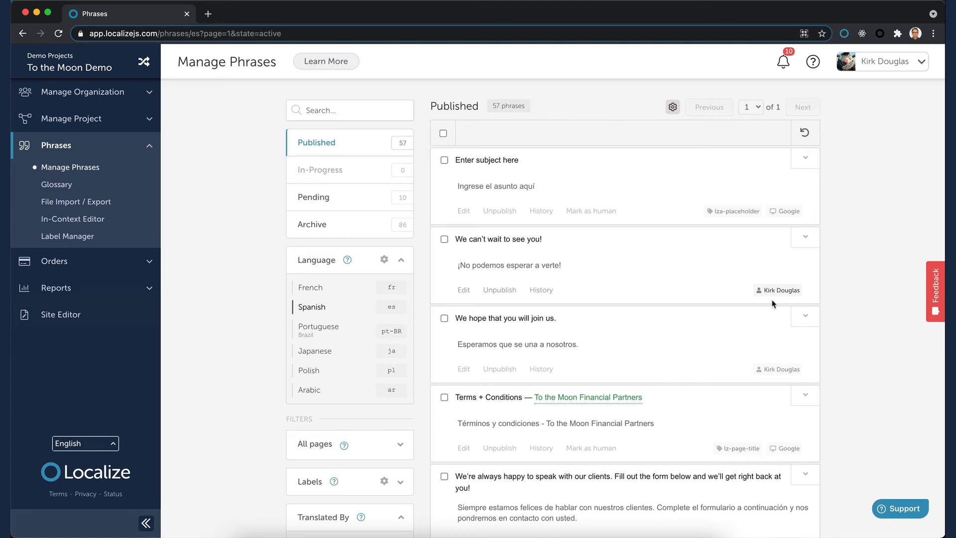
Step: Set the Translated By filter to Machine, leaving 46 machine-translated phrases listed
{"action": "scroll", "scroll_direction": "down", "scroll_amount": 3}
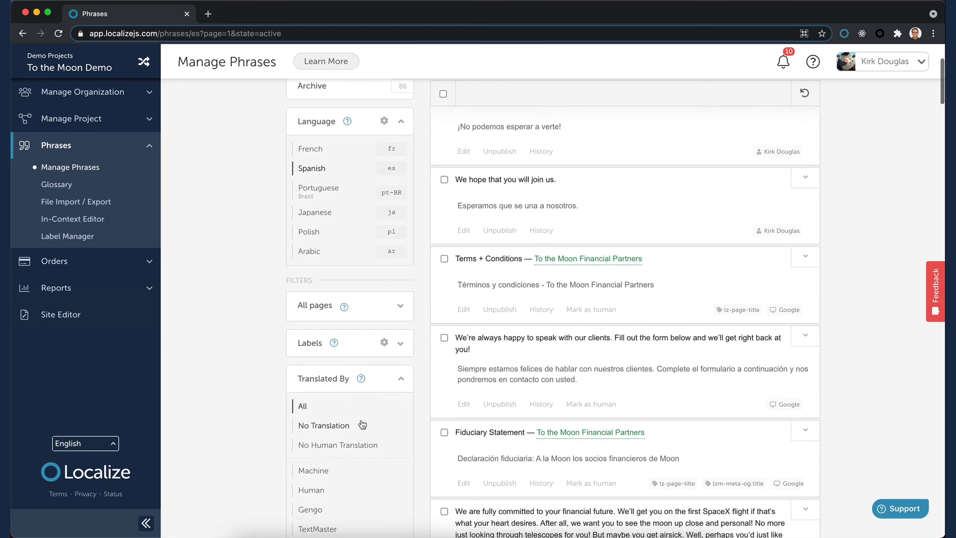
{"action": "left_click", "coordinate": [312, 470]}
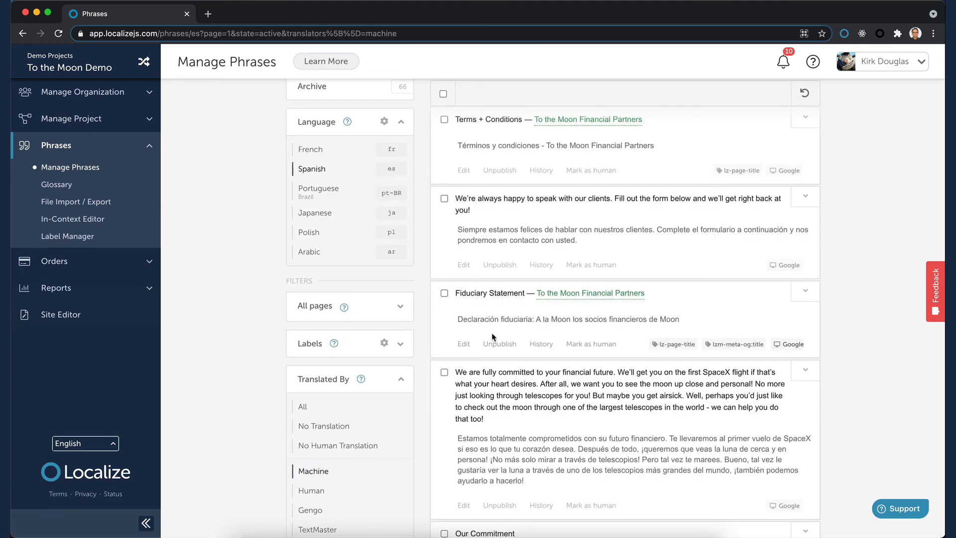
{"action": "scroll", "scroll_direction": "up", "scroll_amount": 3}
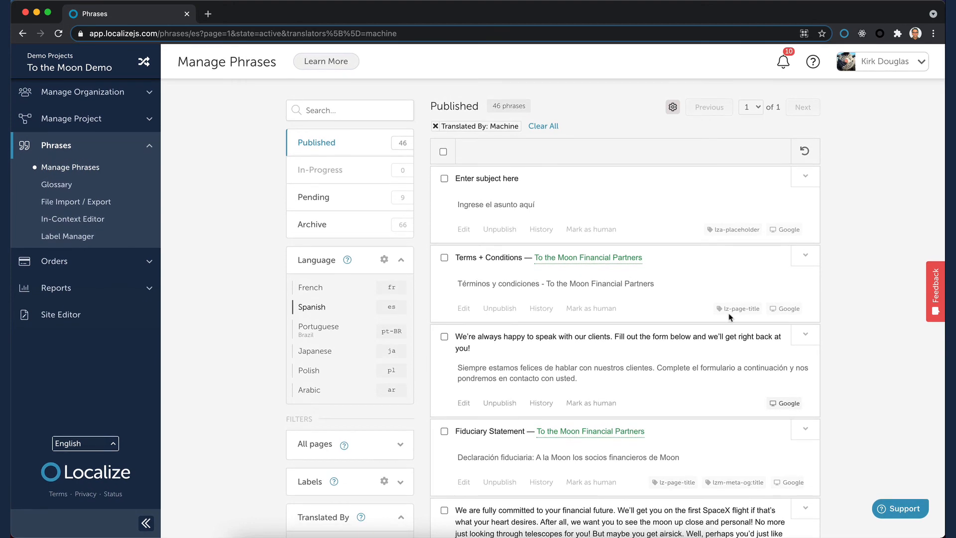
{"action": "mouse_move", "coordinate": [784, 427]}
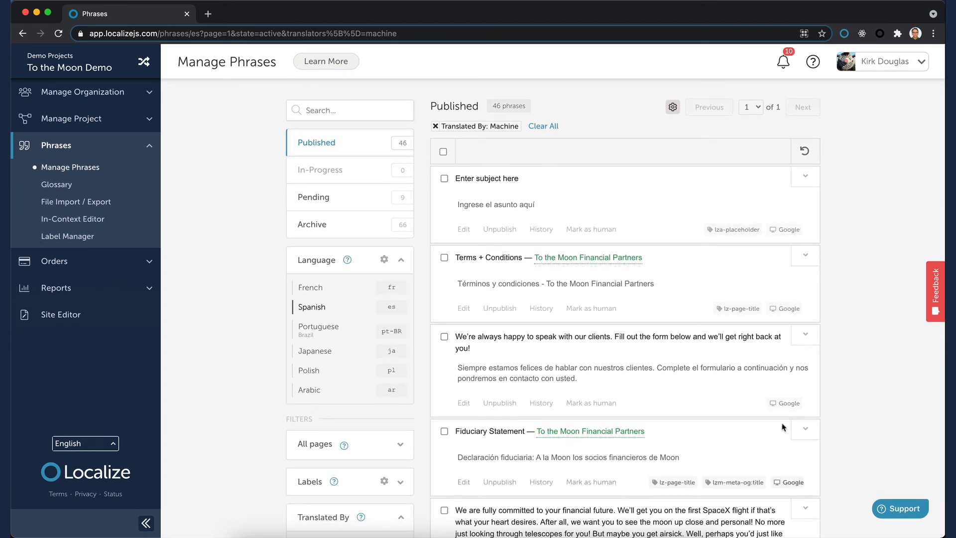
{"action": "mouse_move", "coordinate": [664, 23]}
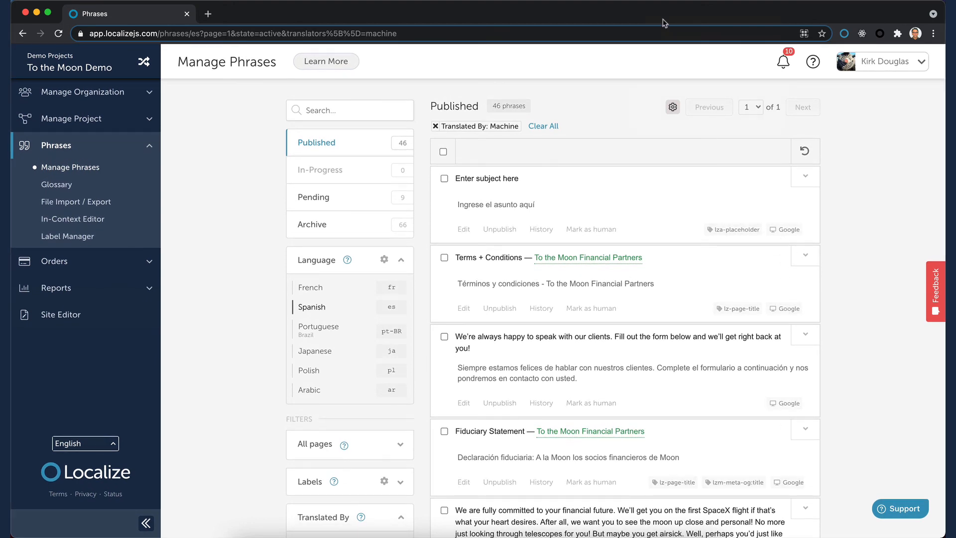